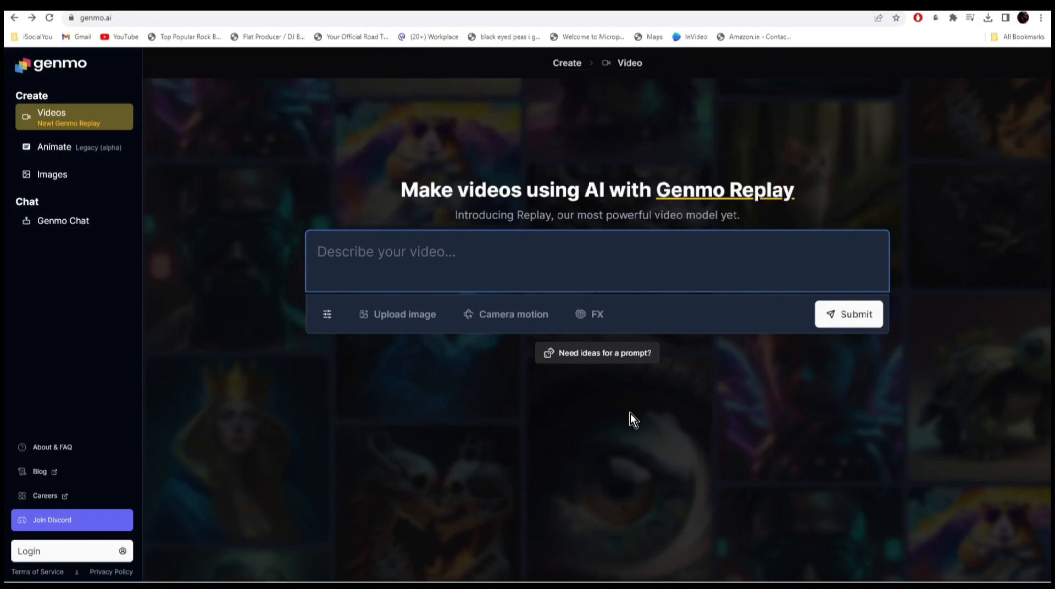
mouse_move(689, 434)
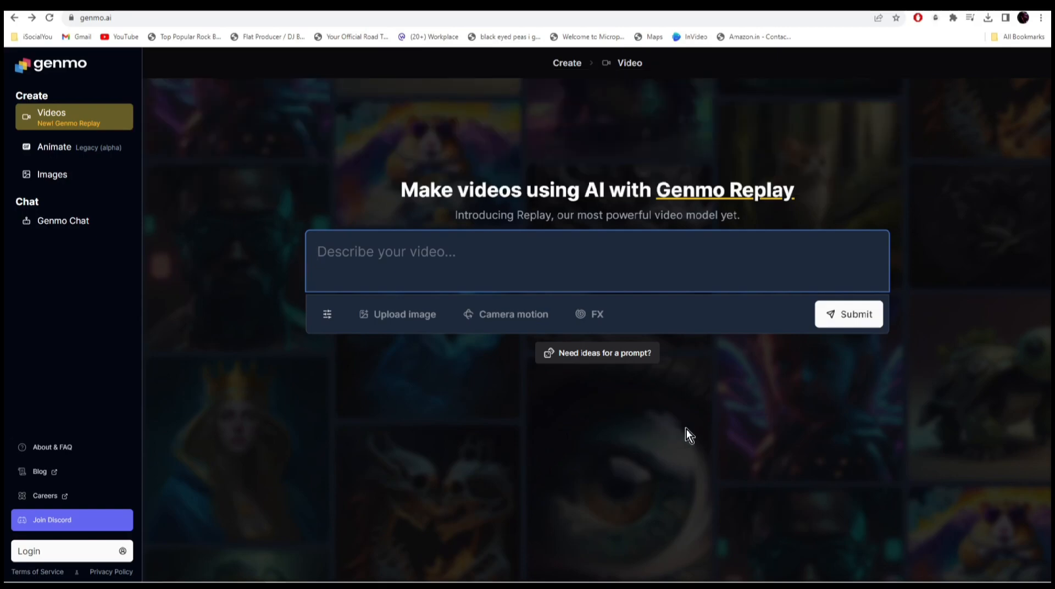
mouse_move(696, 440)
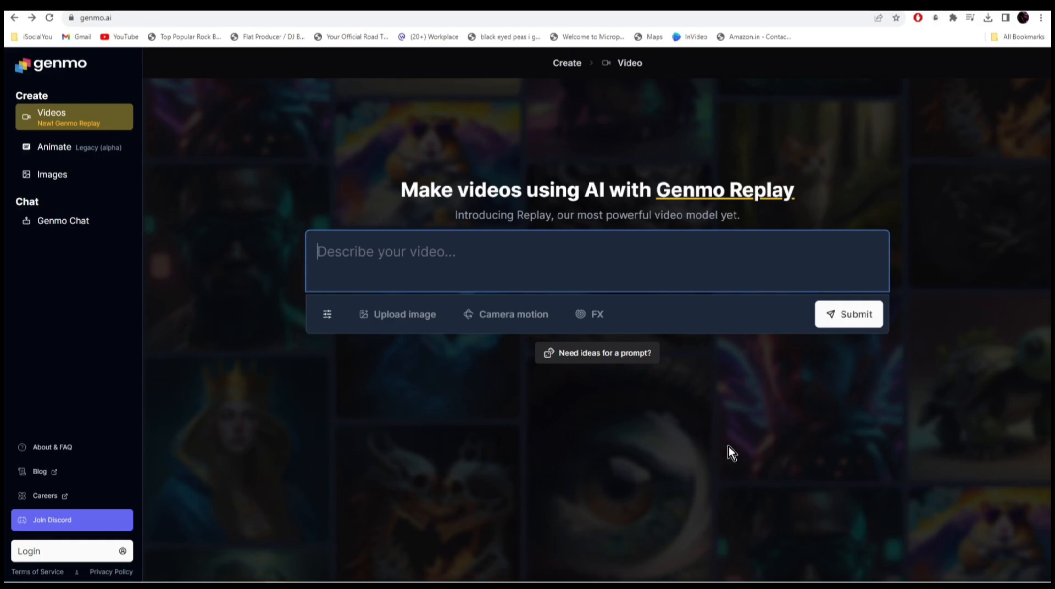
mouse_move(746, 449)
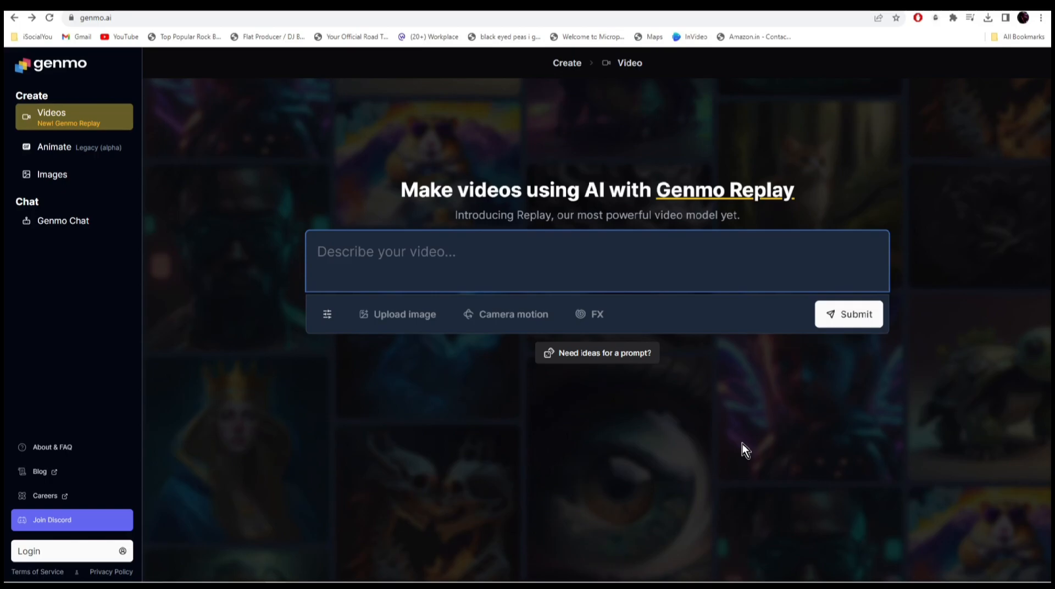
mouse_move(358, 124)
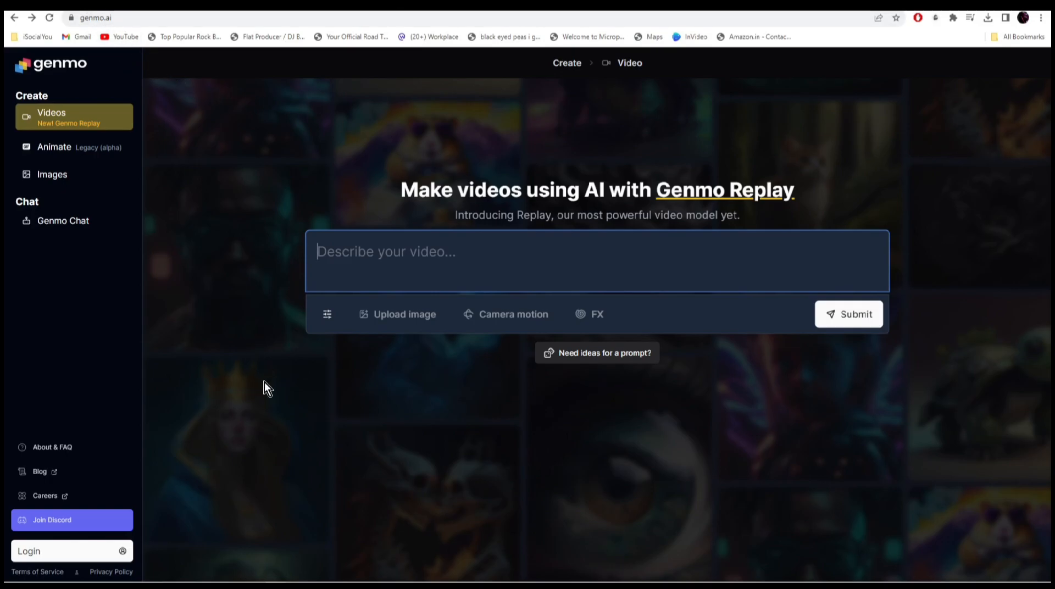
mouse_move(81, 550)
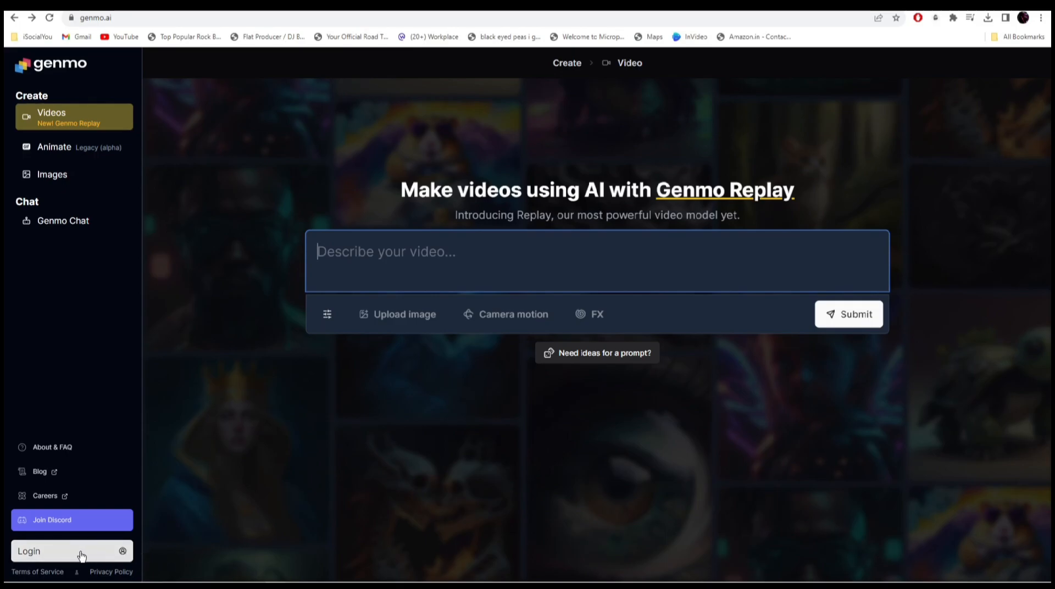
- Sign in to Genmo with the Google account and return to the Videos page
left_click(71, 551)
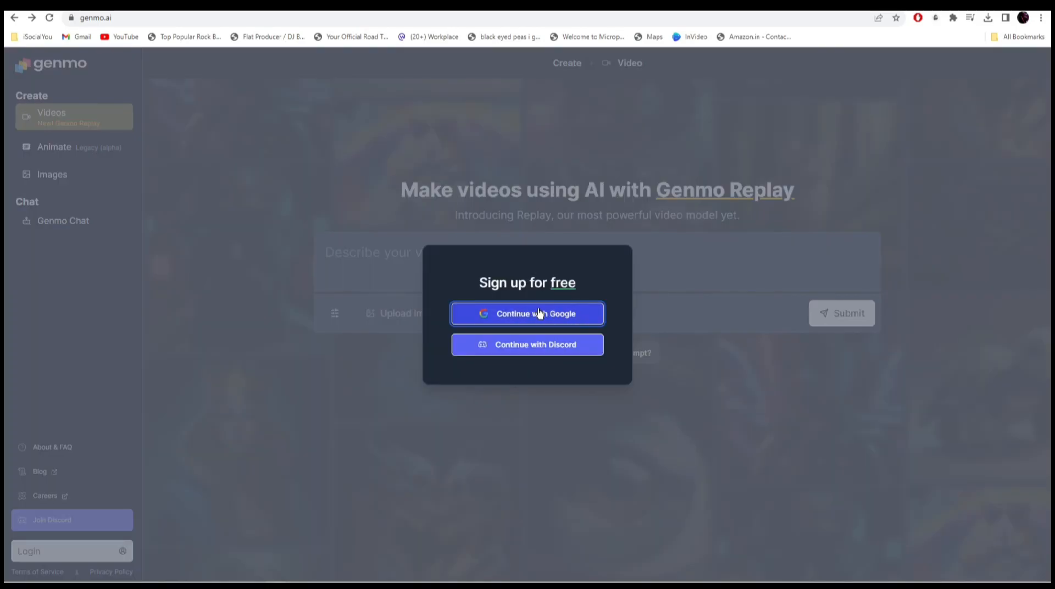
left_click(527, 313)
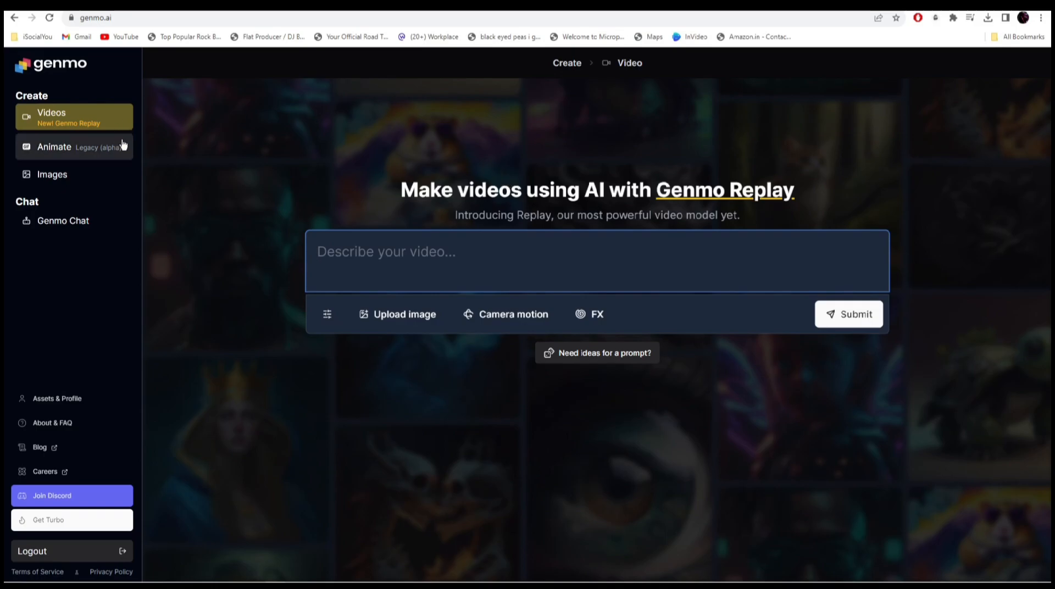
mouse_move(51, 175)
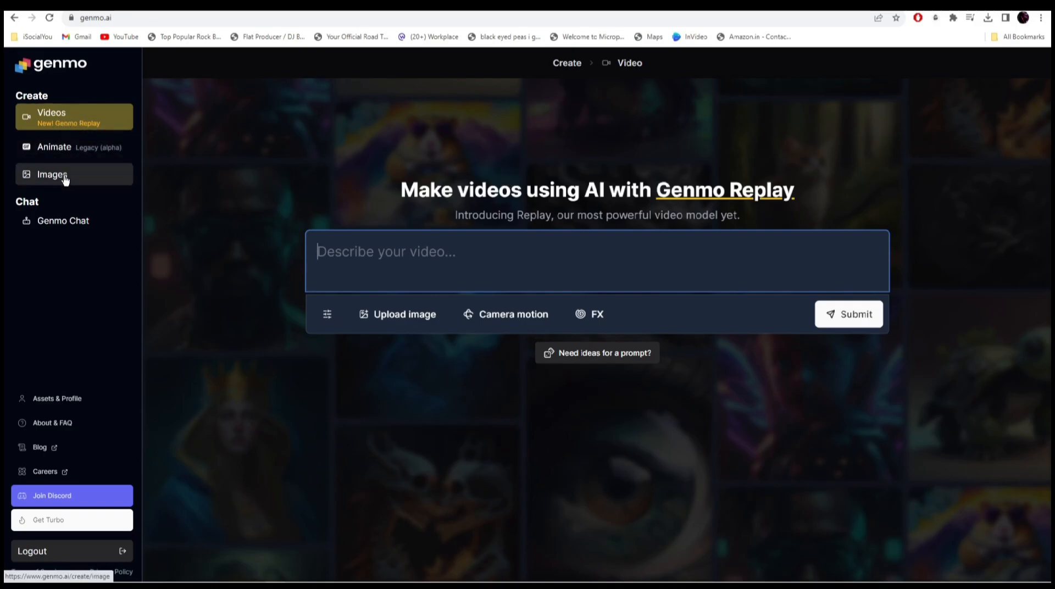
mouse_move(60, 125)
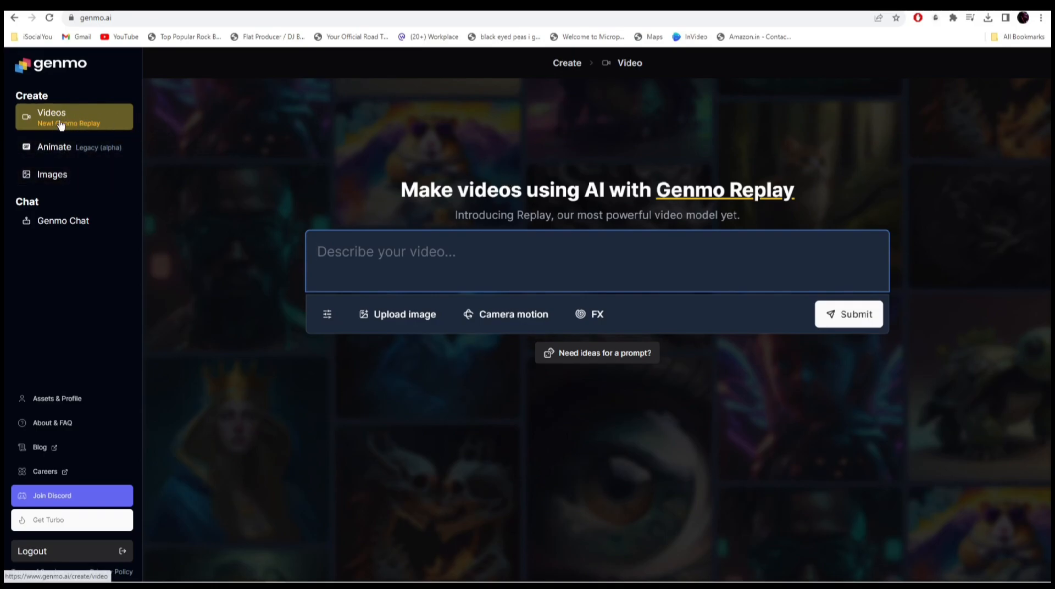
mouse_move(125, 124)
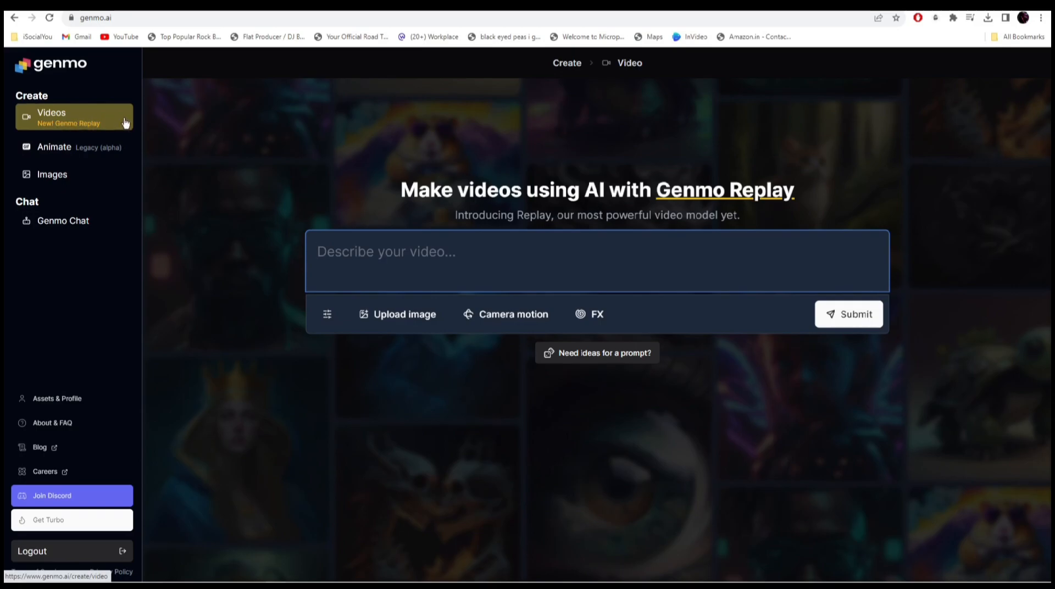
left_click(417, 251)
type("Food commercial with strawberries flying through the air")
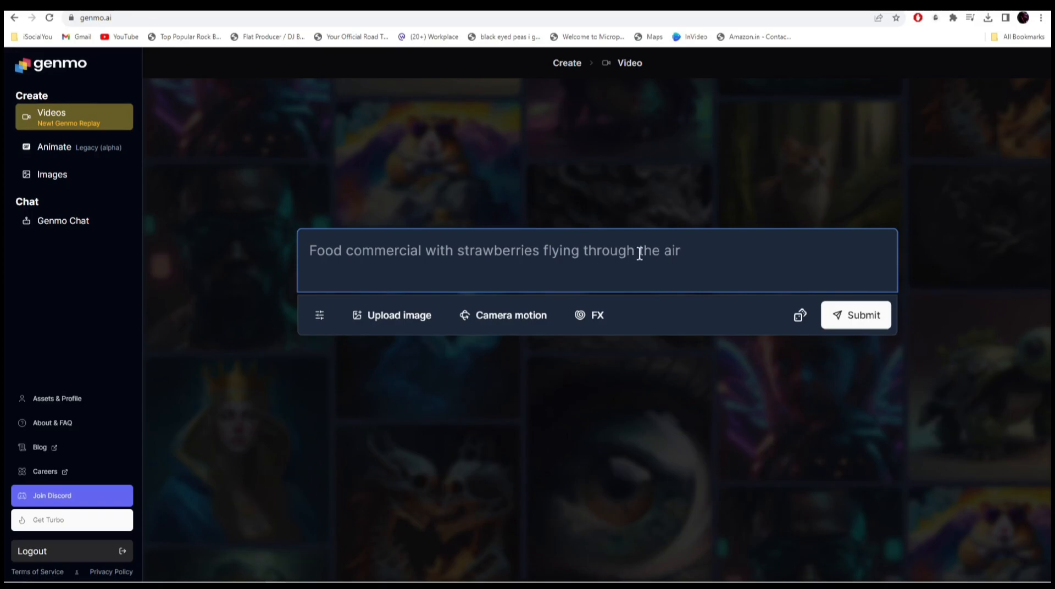
mouse_move(697, 254)
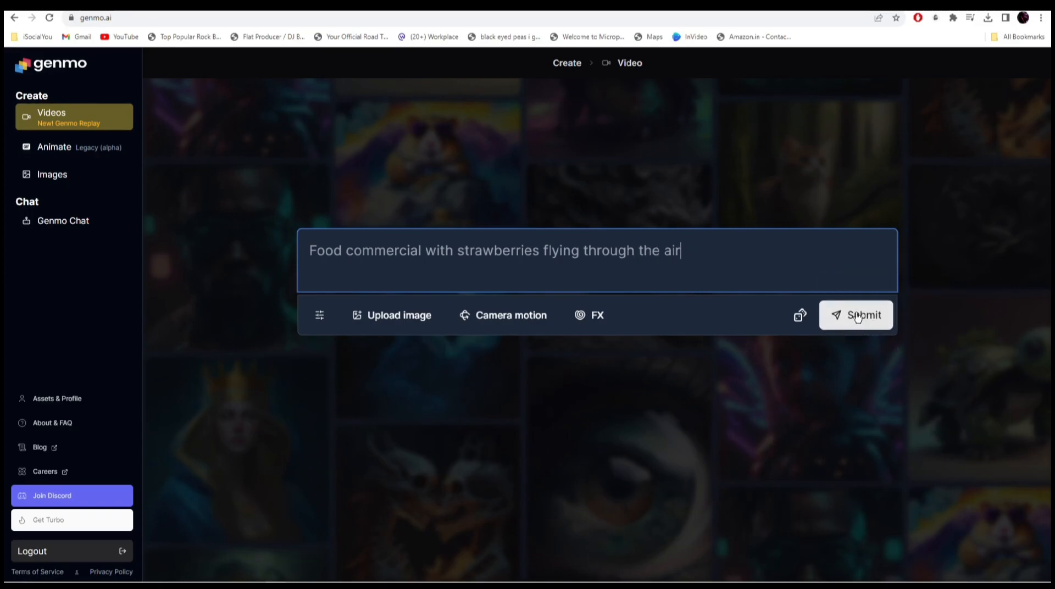
- Submit the 'Food commercial with strawberries flying through the air' prompt to generate the video
left_click(857, 315)
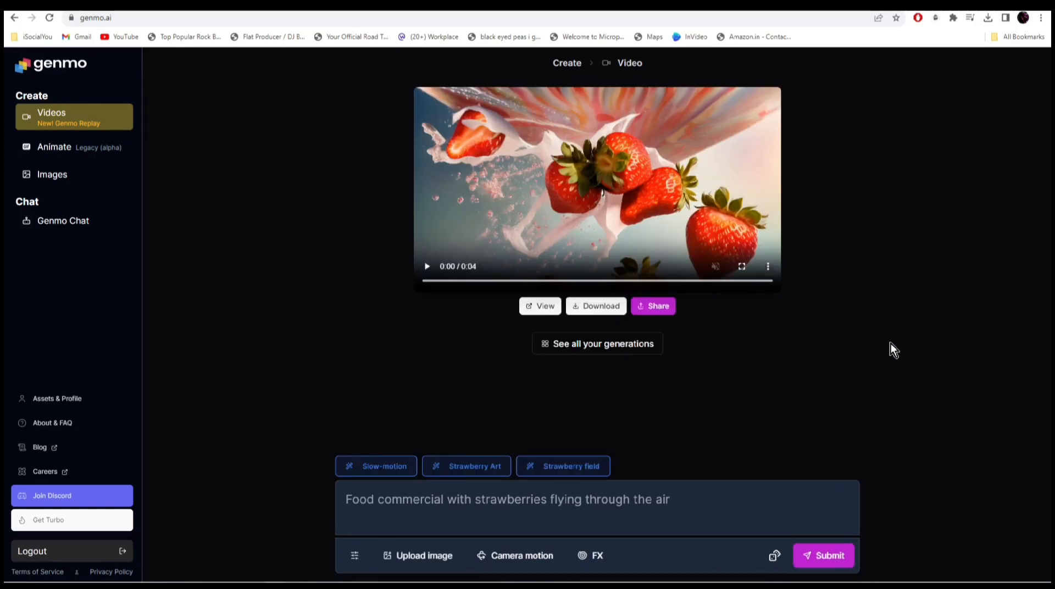
mouse_move(792, 362)
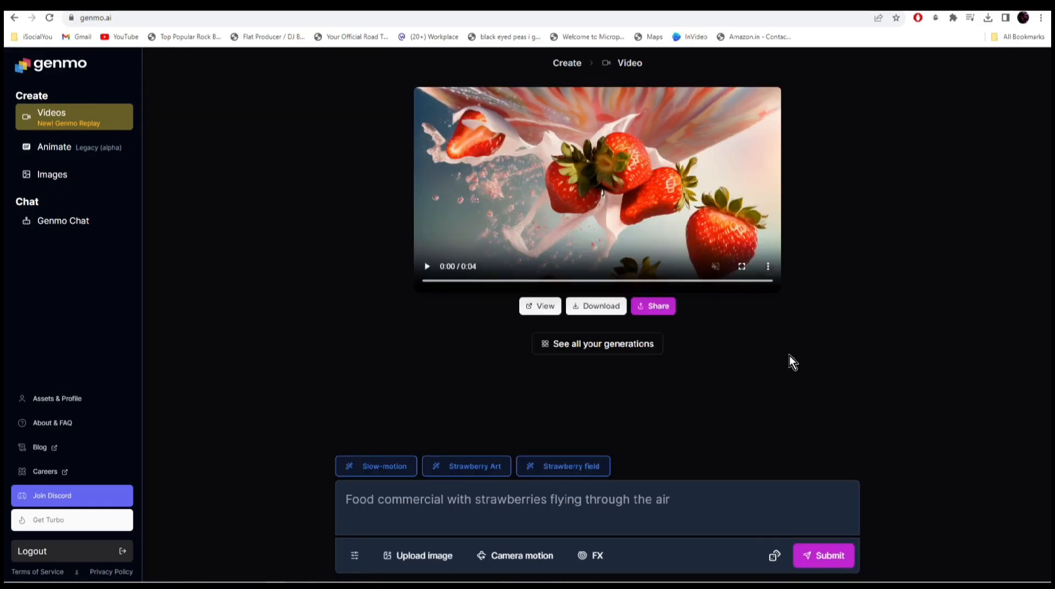
left_click(741, 266)
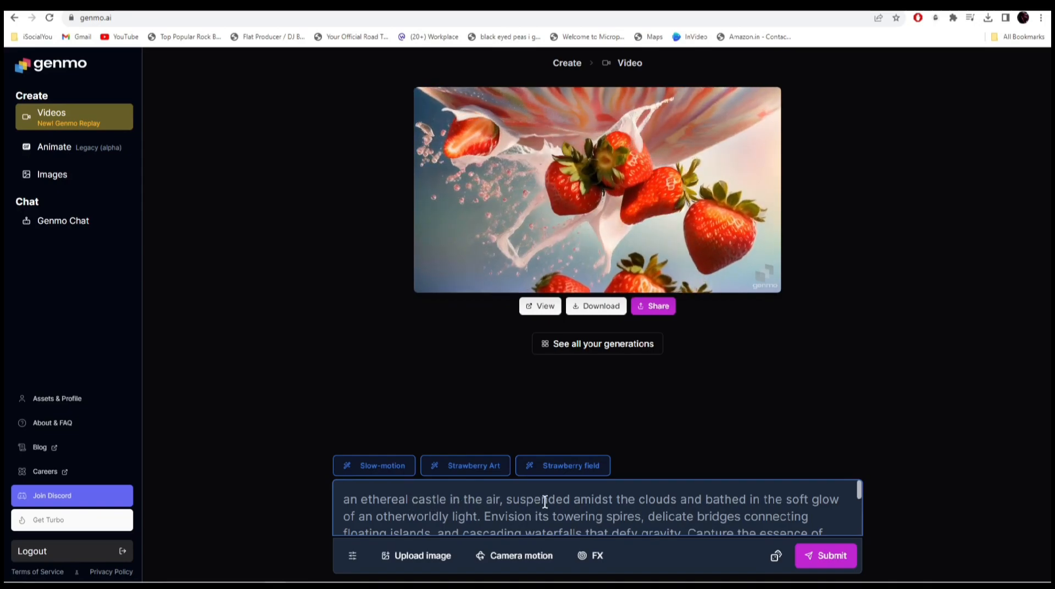
mouse_move(825, 555)
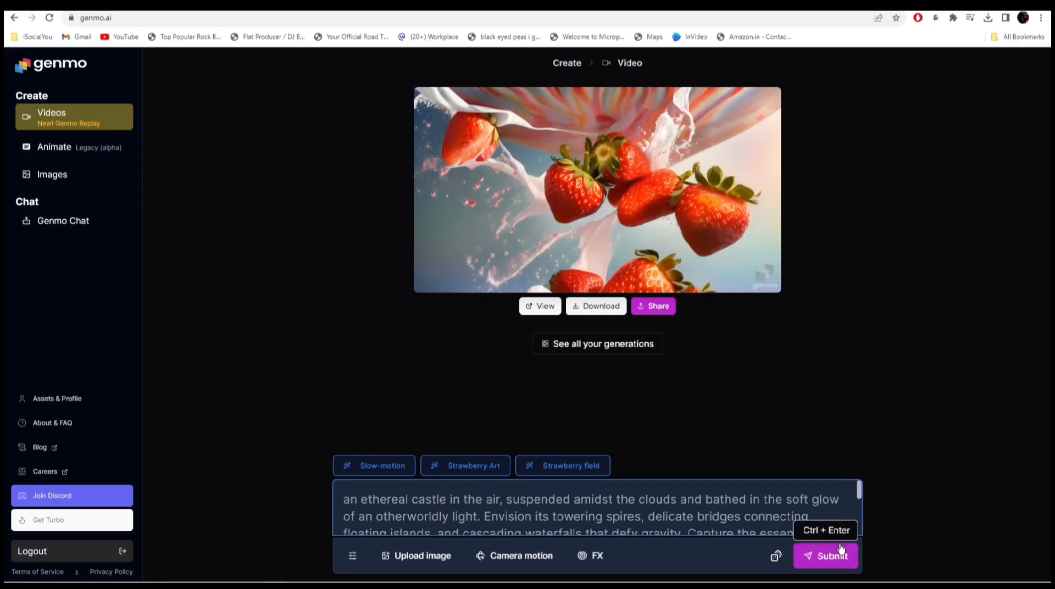
- Submit the ethereal castle-in-the-clouds description to generate the video
left_click(825, 556)
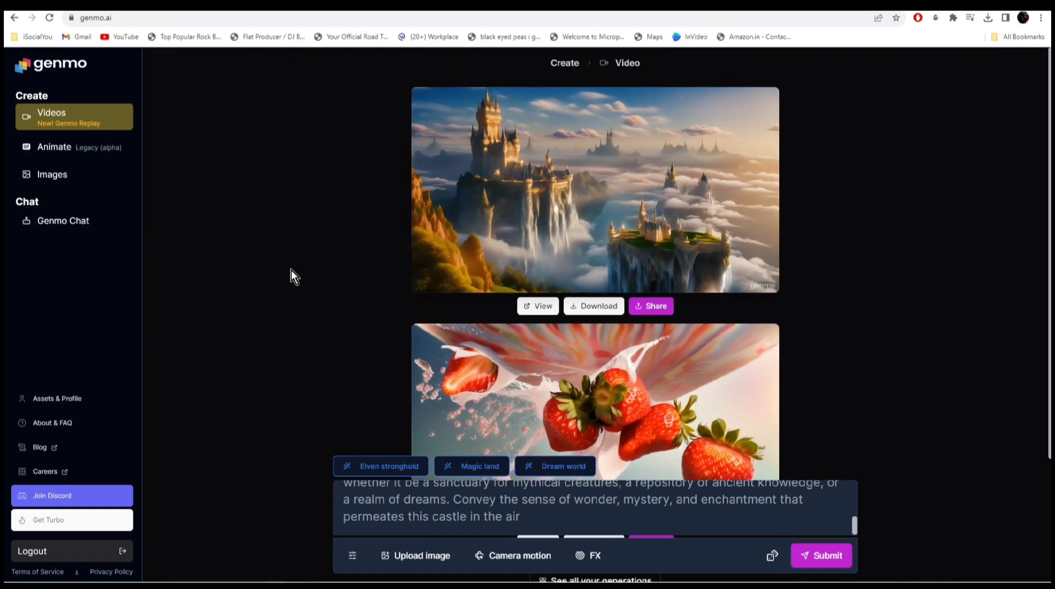
- Play the castle video, then set duration to 4 s, motion 89%, batch of 2
left_click(594, 190)
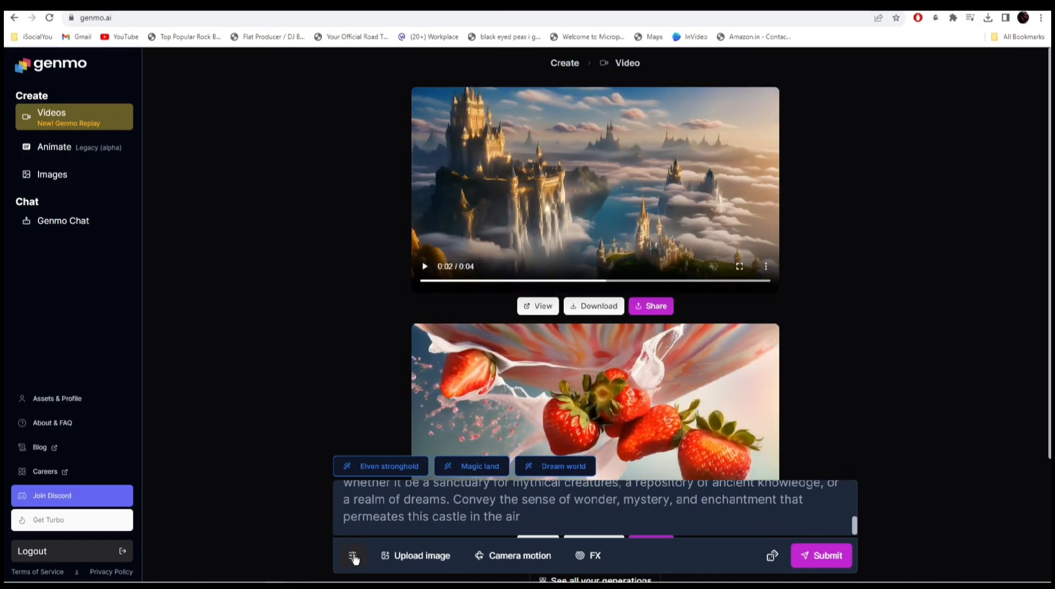
left_click(351, 555)
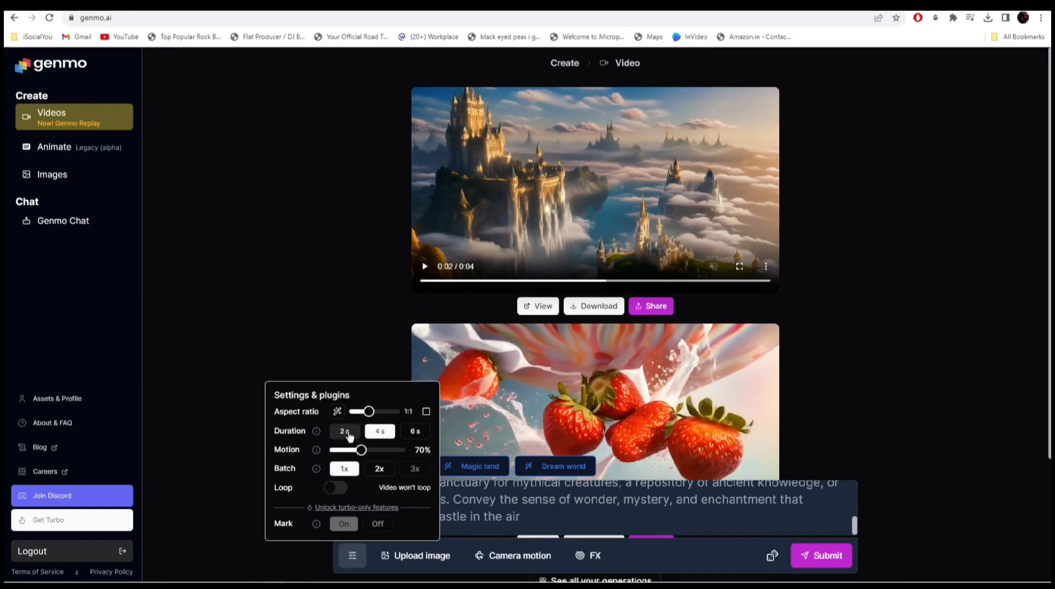
left_click(378, 431)
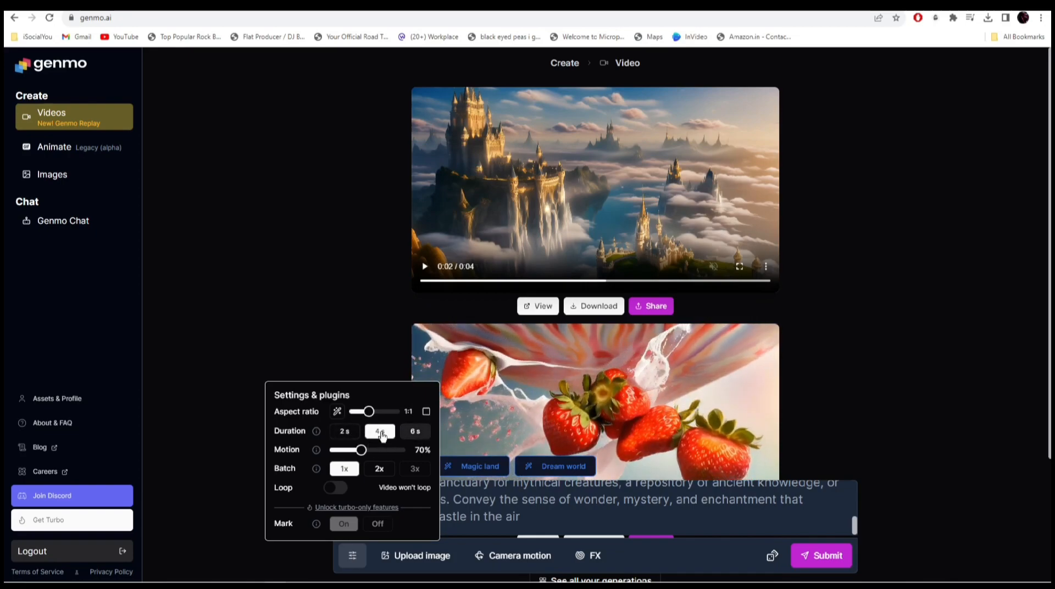
left_click(344, 430)
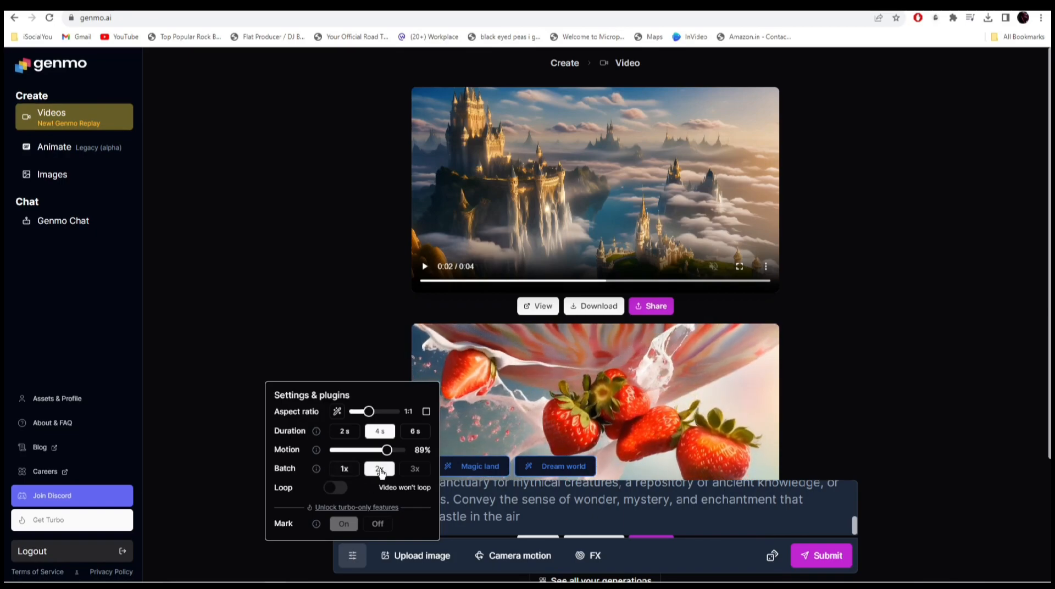
left_click(351, 251)
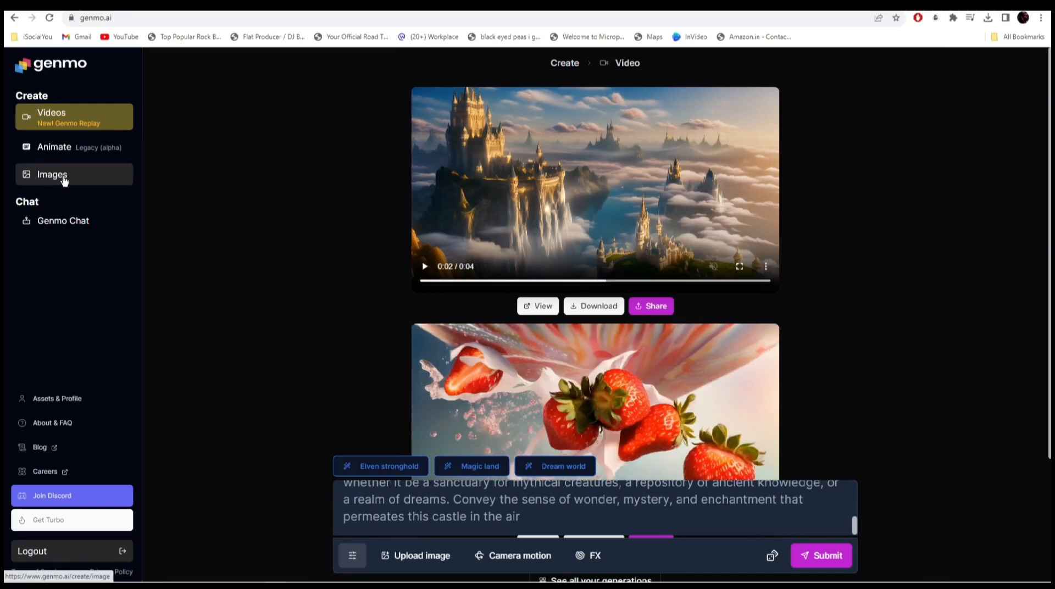
- Go to Images and start creating a cartoon character image with Genmo Chat
left_click(51, 174)
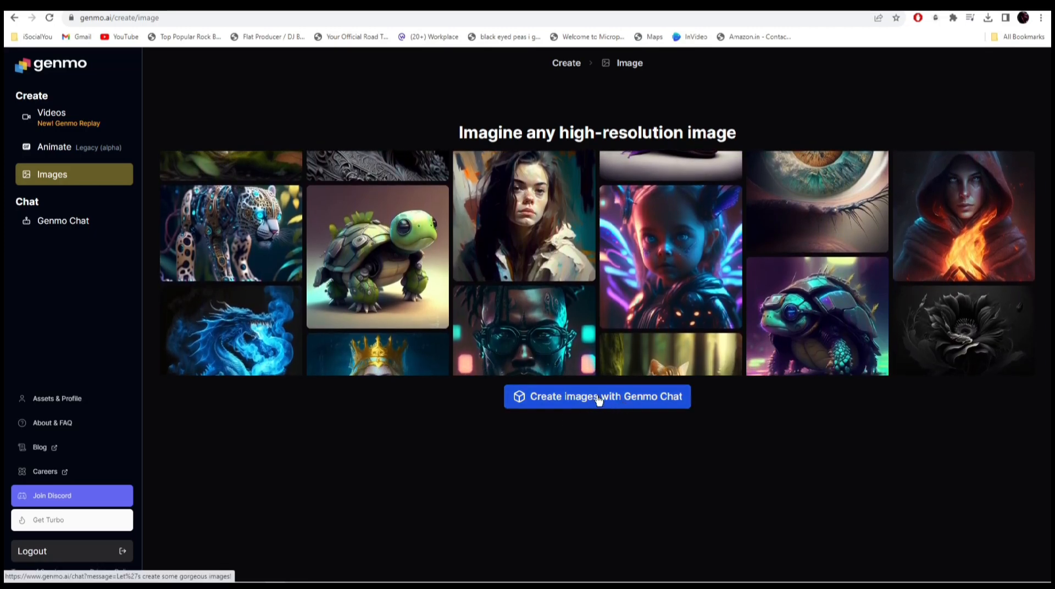
left_click(51, 117)
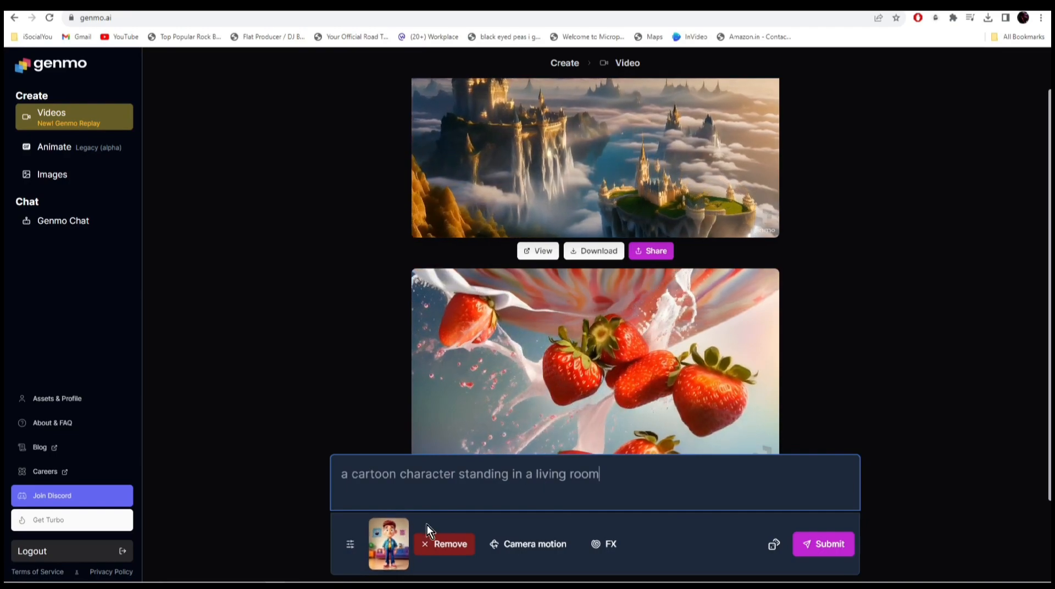
- Generate the cartoon-character-in-living-room video and play the result
left_click(349, 544)
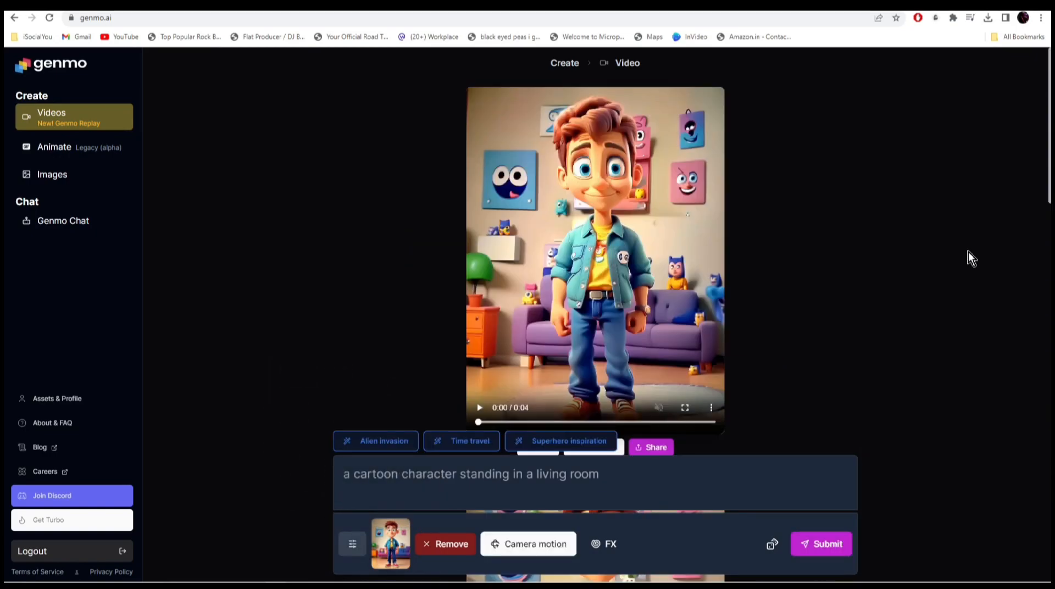
mouse_move(875, 278)
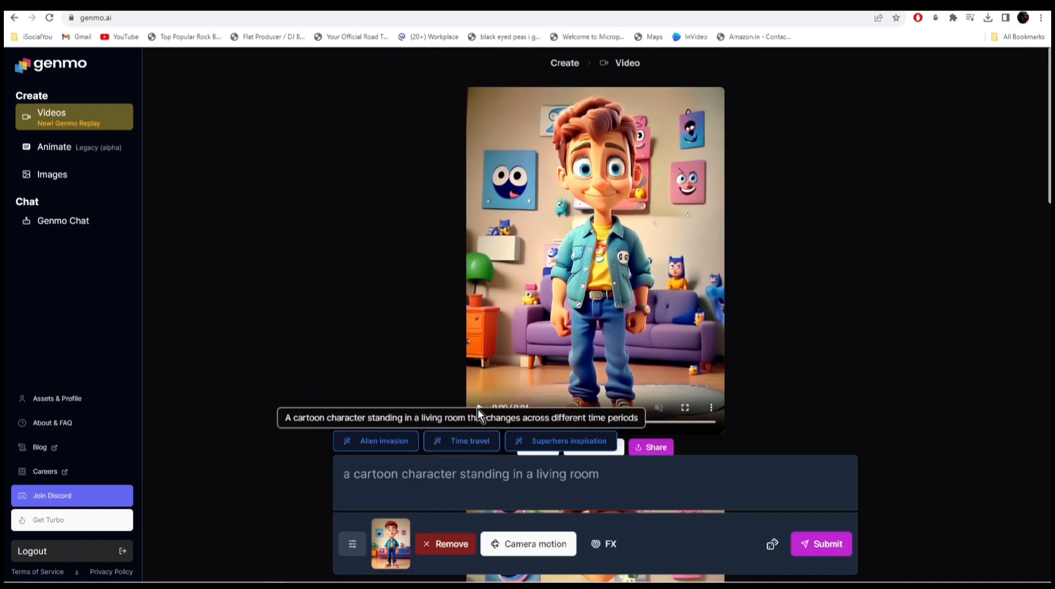
left_click(685, 407)
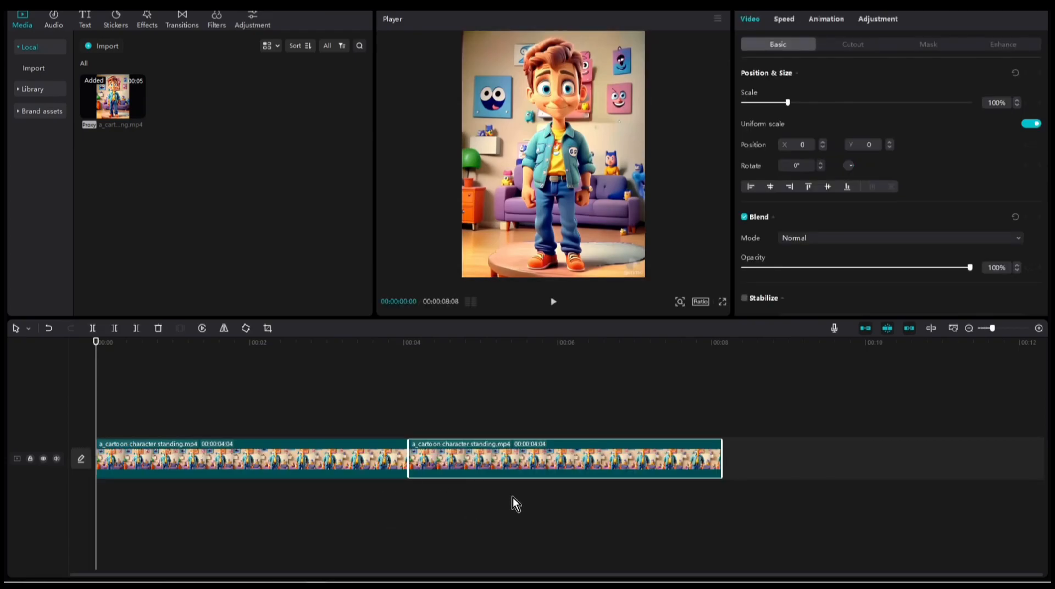
mouse_move(273, 402)
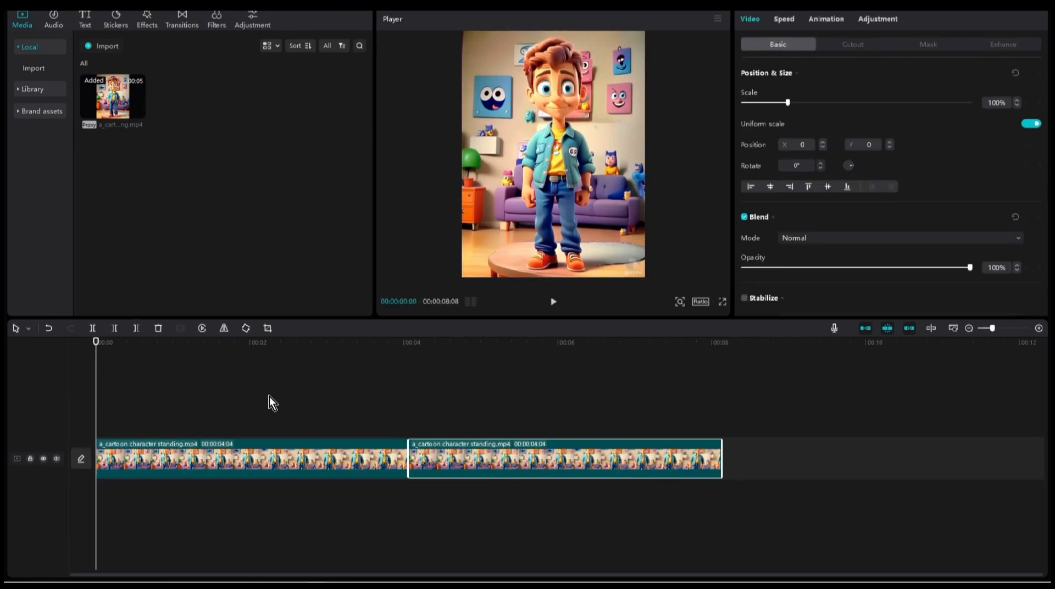
mouse_move(202, 329)
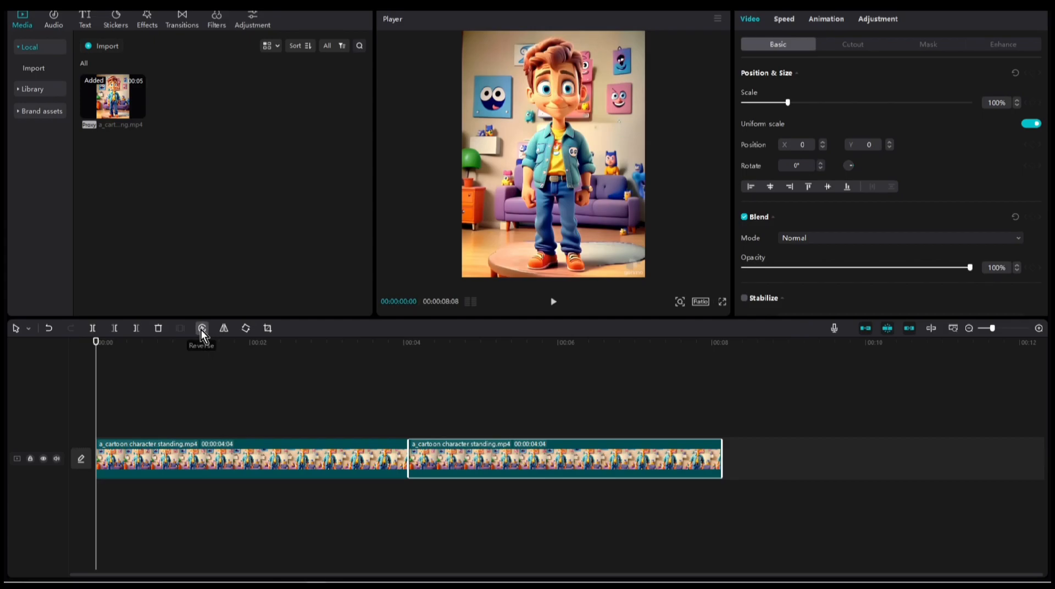
- Deselect the clips and preview the two looped cartoon clips through to 8 seconds
left_click(202, 329)
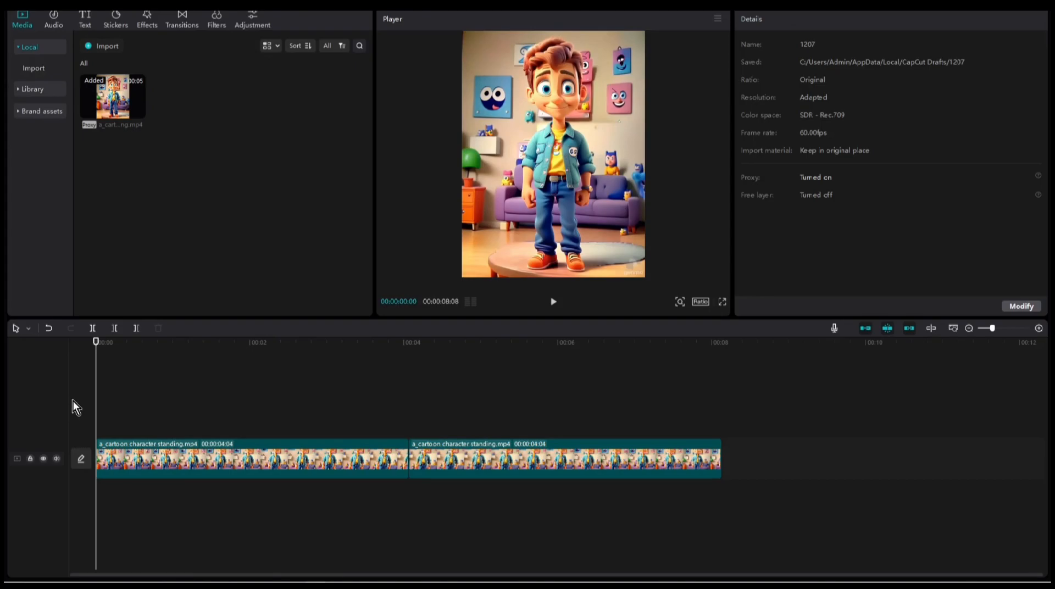
left_click(552, 301)
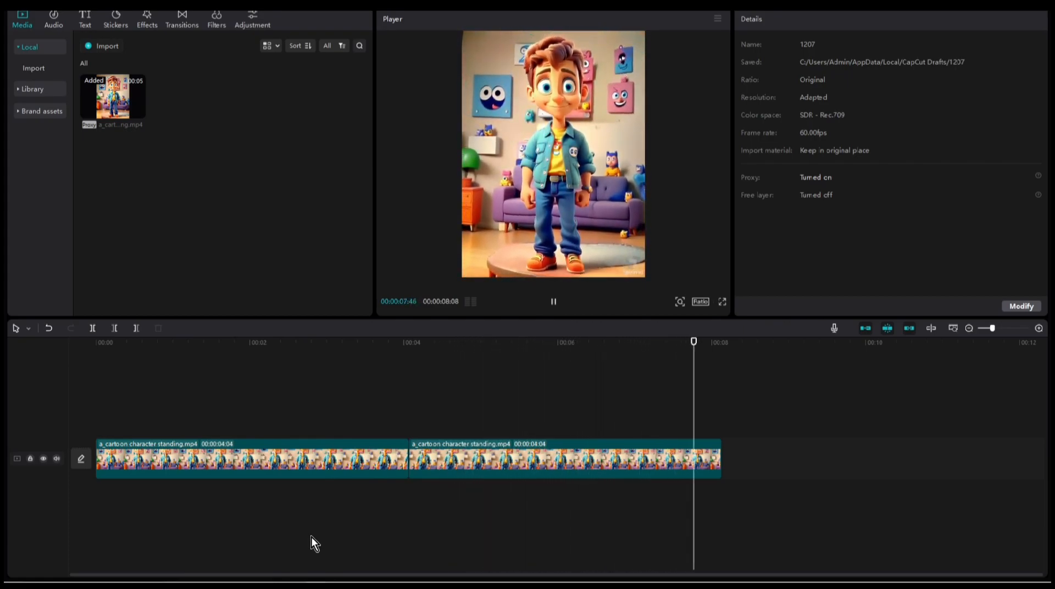
left_click(552, 302)
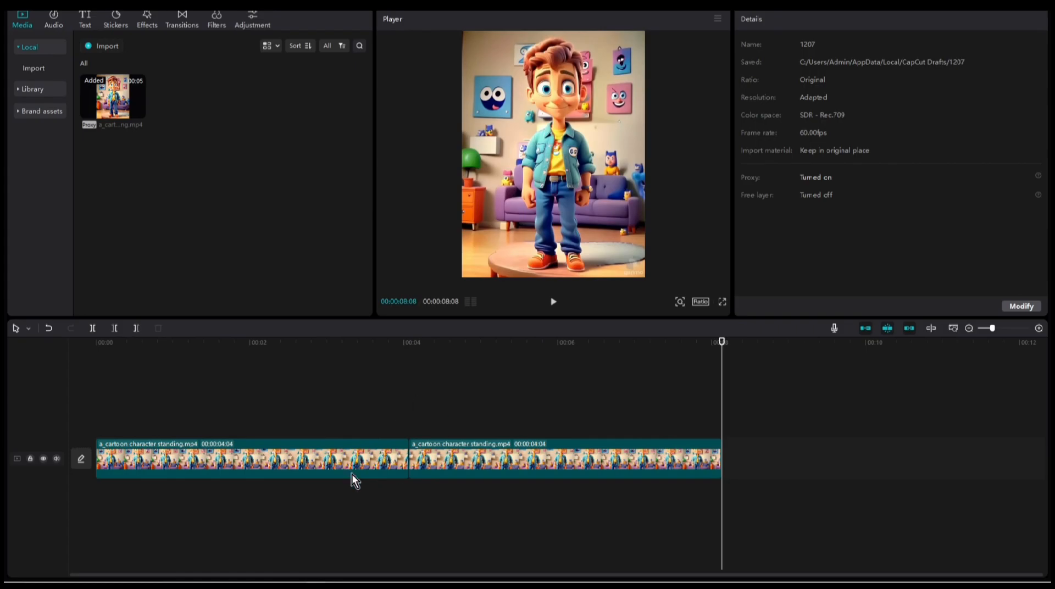
mouse_move(384, 498)
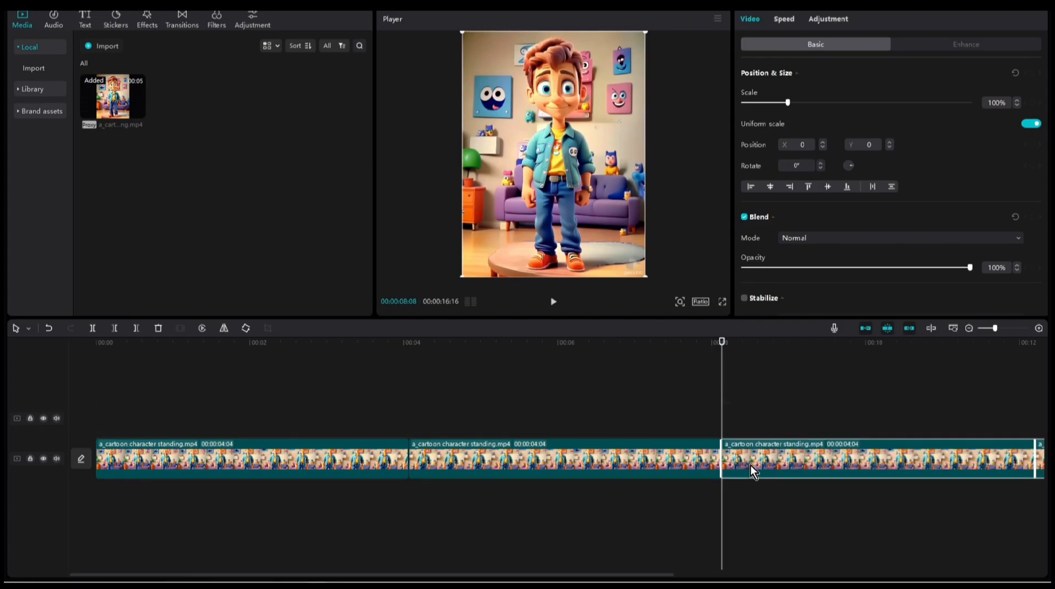
- Deselect the newly added third clip and preview the looped timeline
left_click(303, 512)
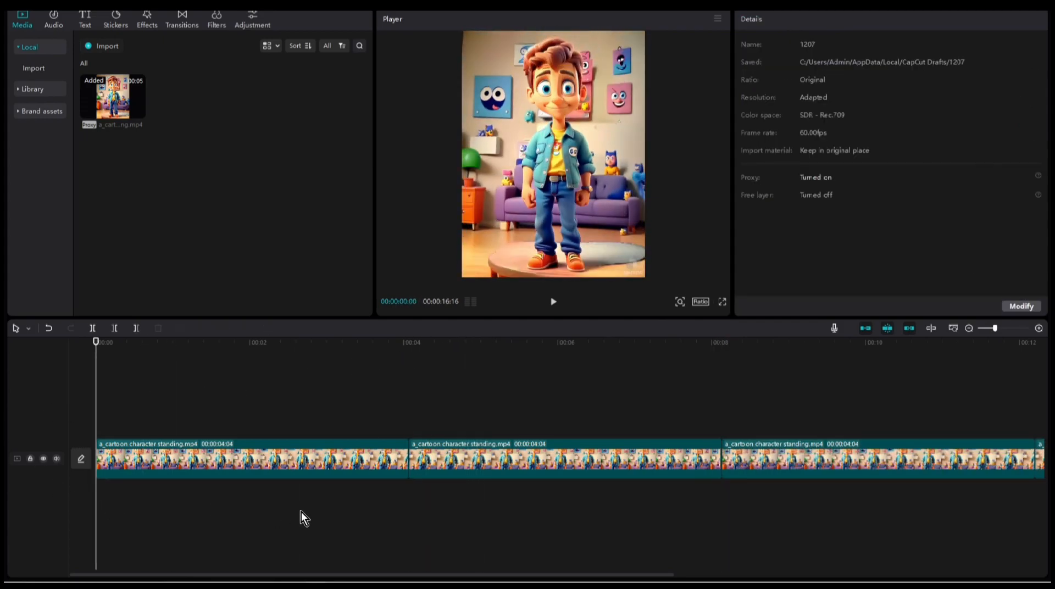
left_click(552, 301)
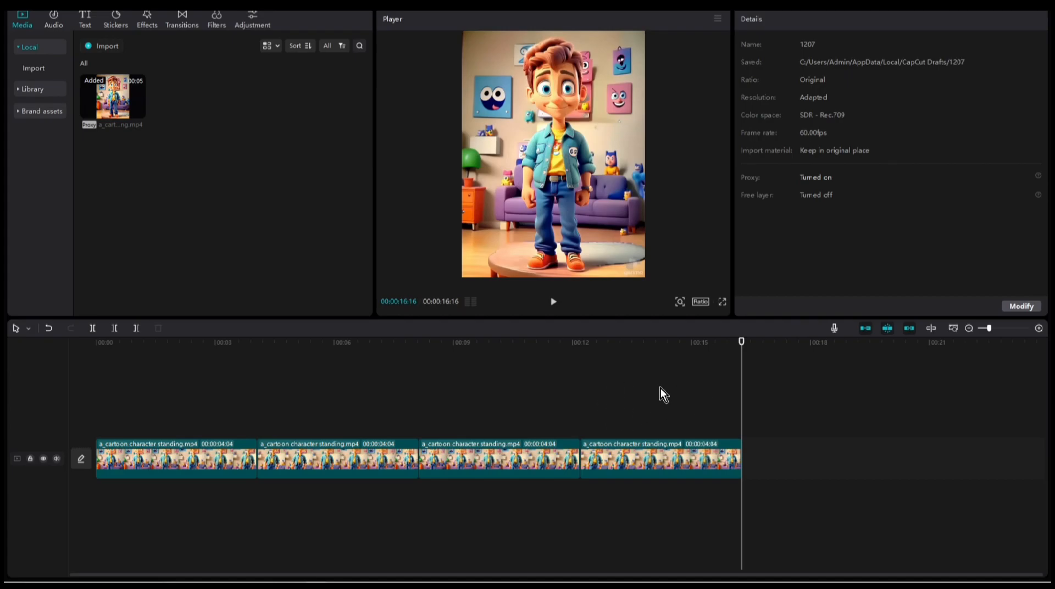
mouse_move(704, 377)
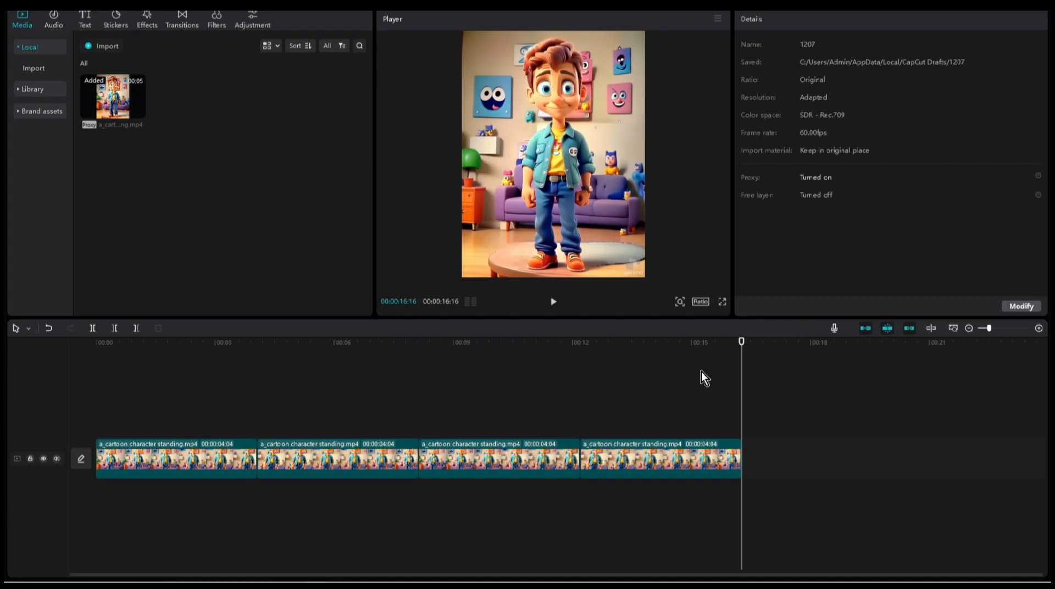